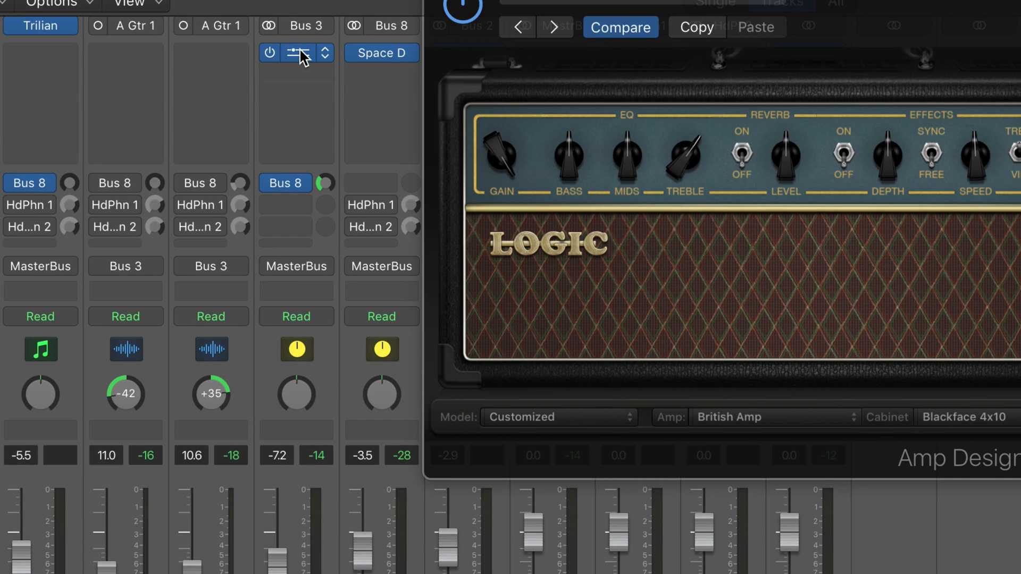
mouse_move(297, 53)
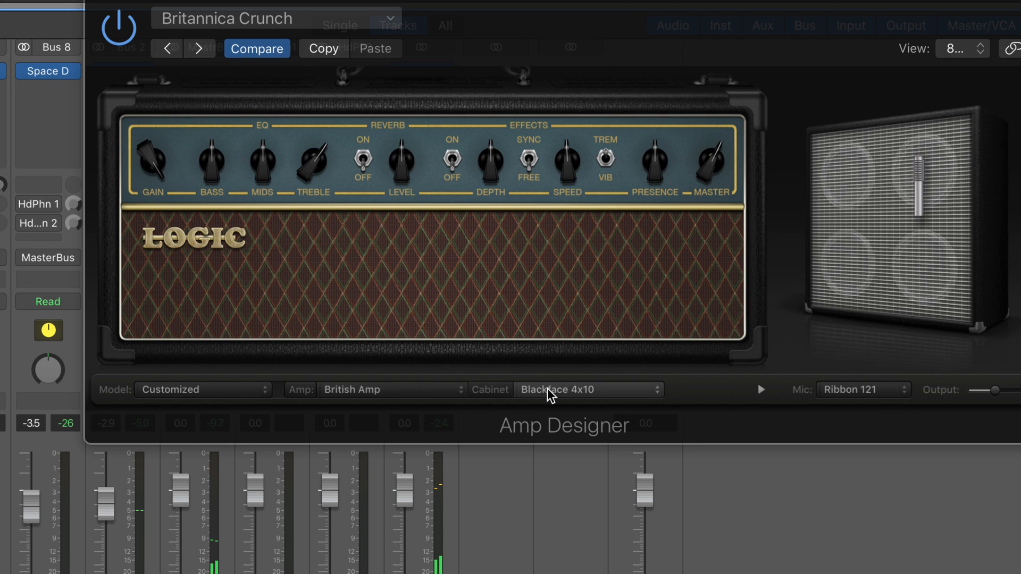
Audition another cabinet in Amp Designer, then set the cabinet to Direct behind the British Amp head
left_click(586, 389)
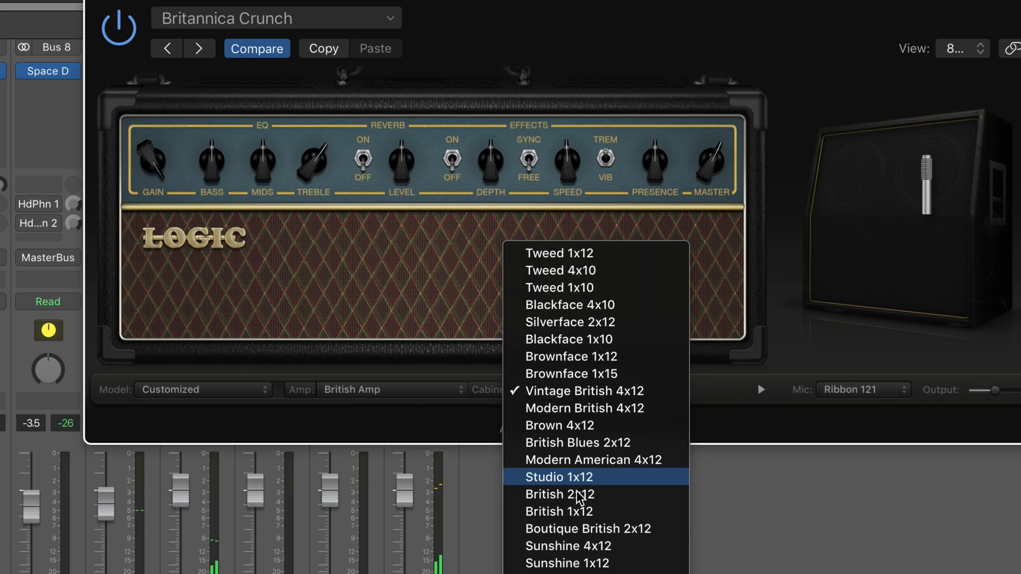
left_click(569, 546)
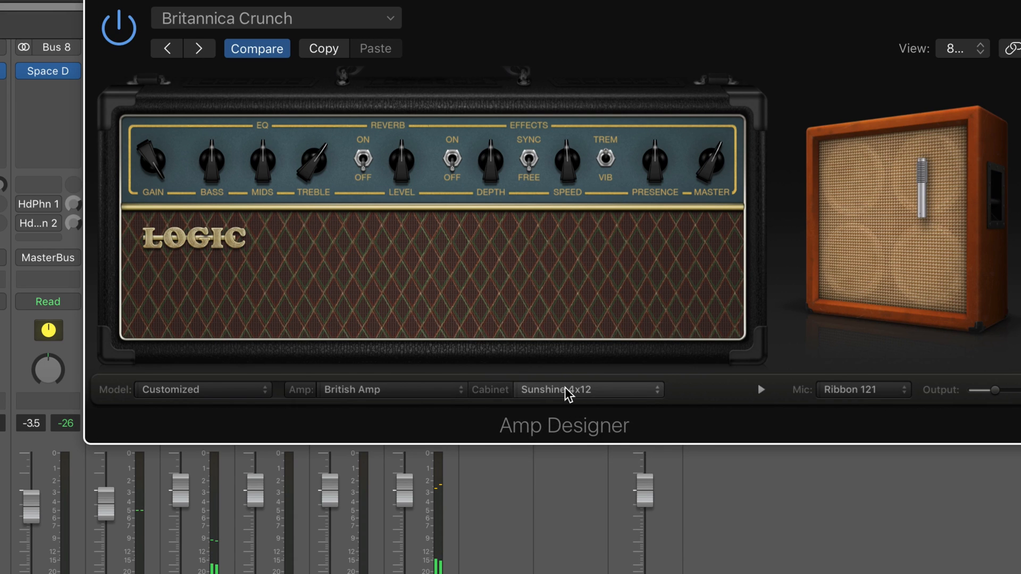
left_click(586, 389)
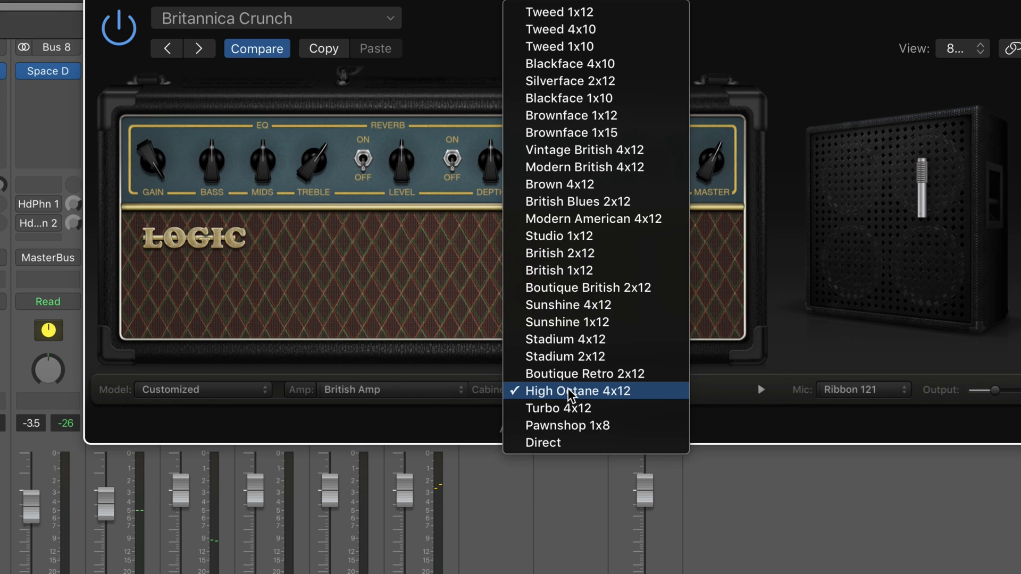
mouse_move(569, 454)
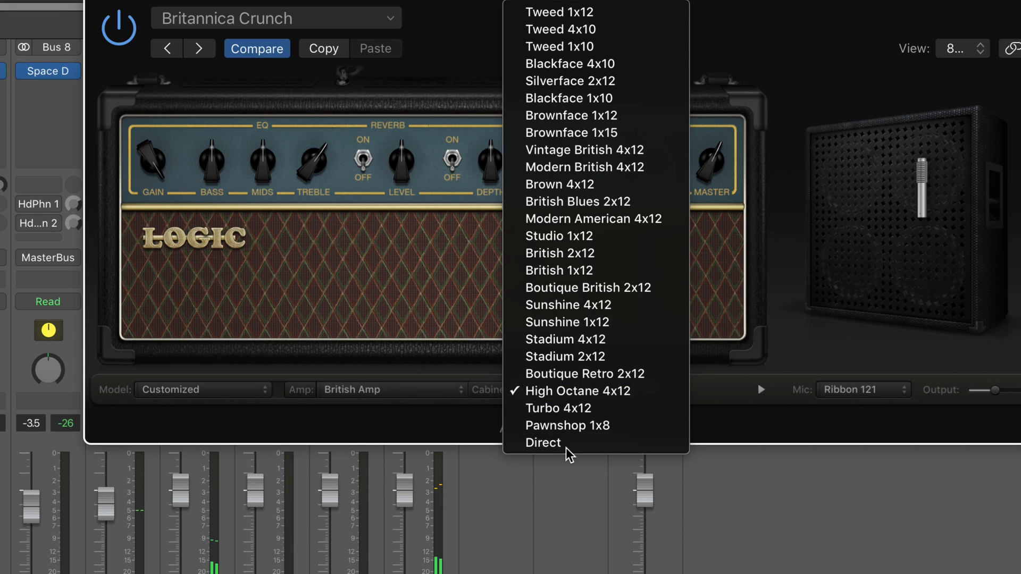
left_click(542, 443)
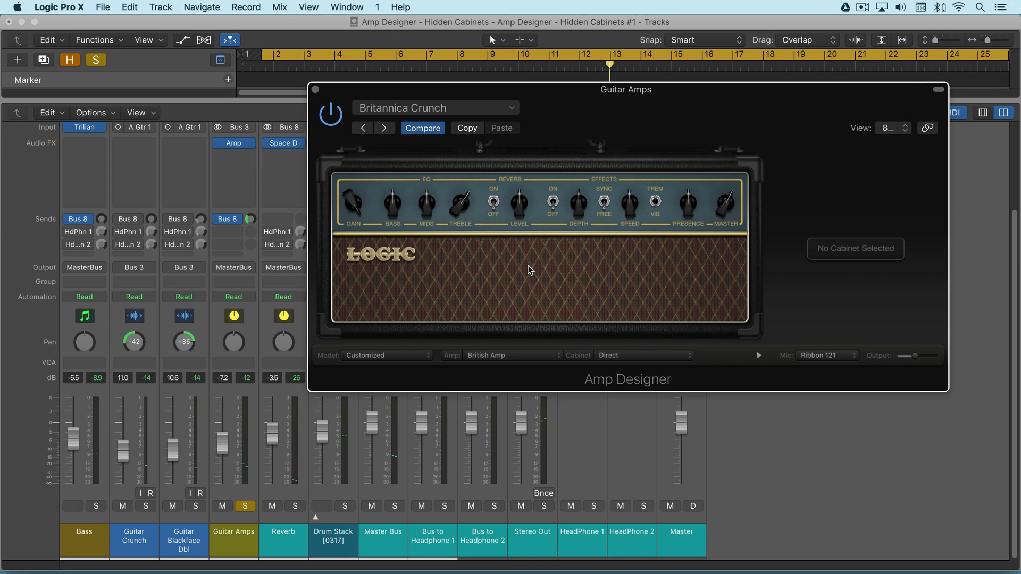
mouse_move(524, 267)
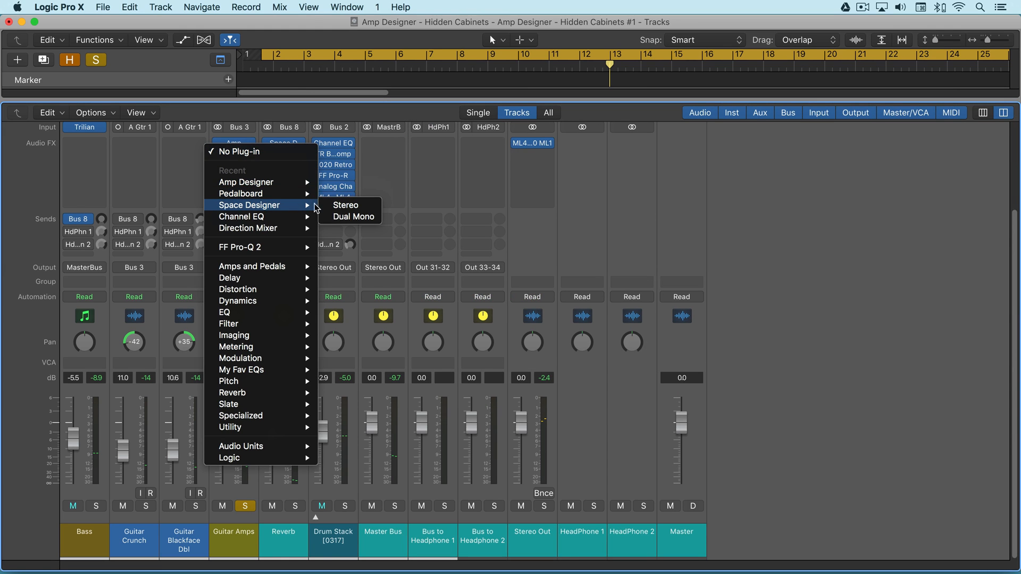
Insert a stereo Space Designer after the amp and load the Warped Effects > Speakers > Amp Cabinet 11 impulse
left_click(345, 205)
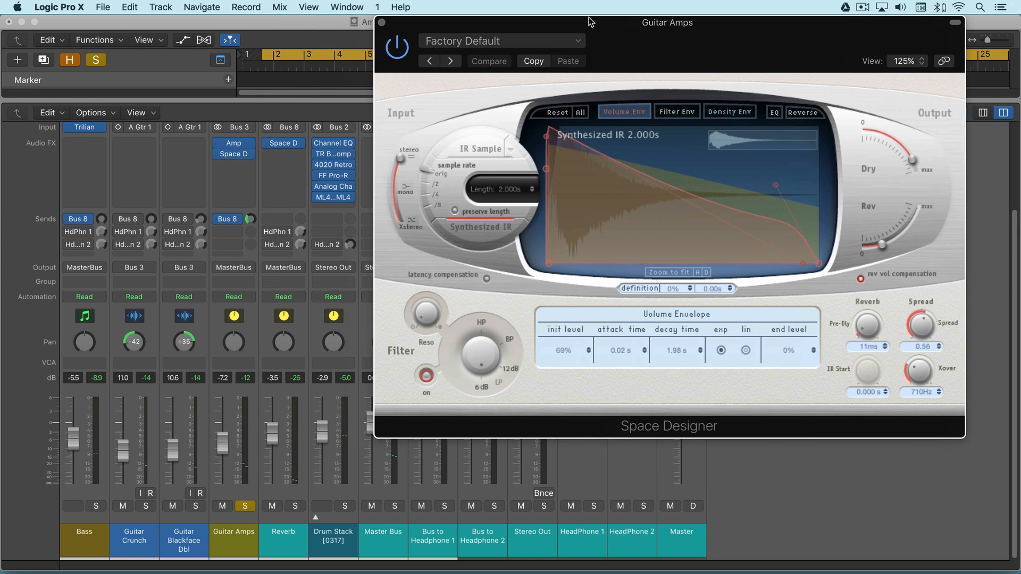
left_click(501, 40)
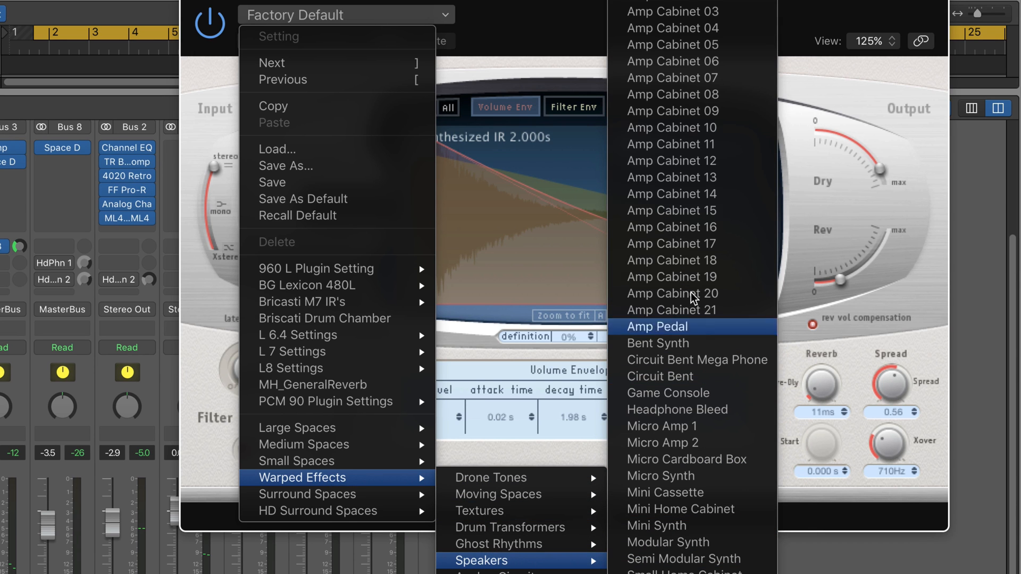
mouse_move(672, 95)
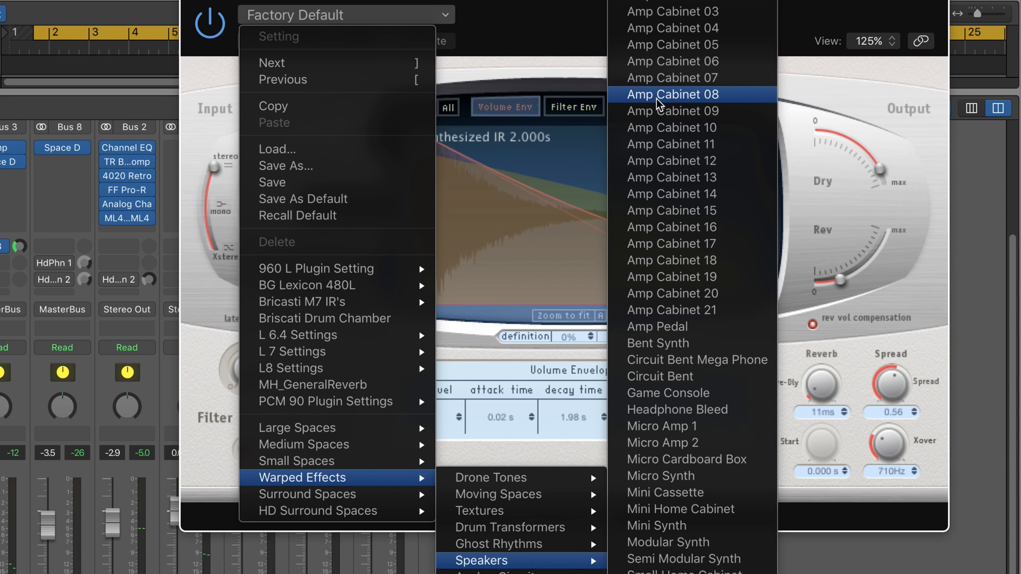
mouse_move(674, 145)
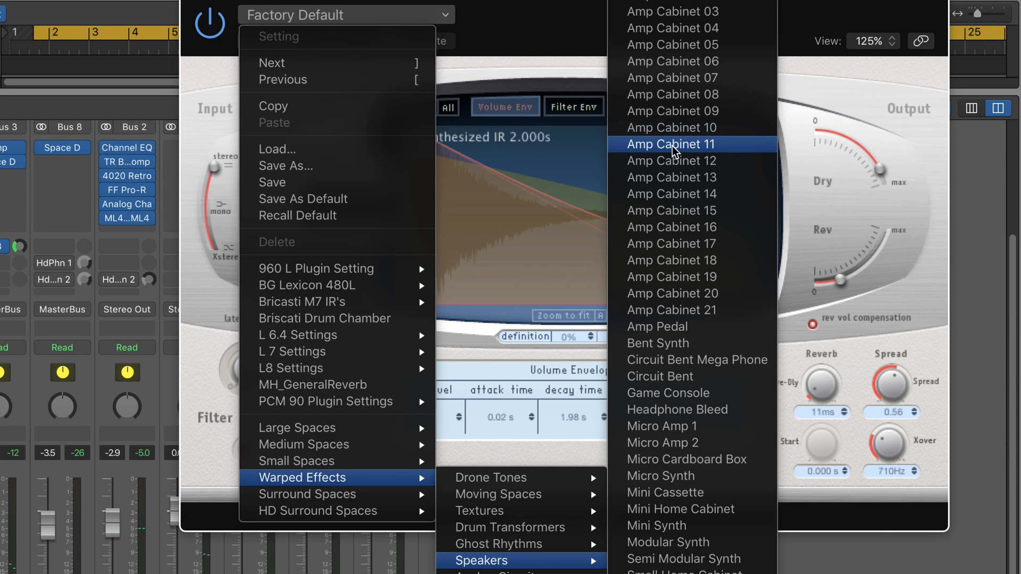
left_click(669, 144)
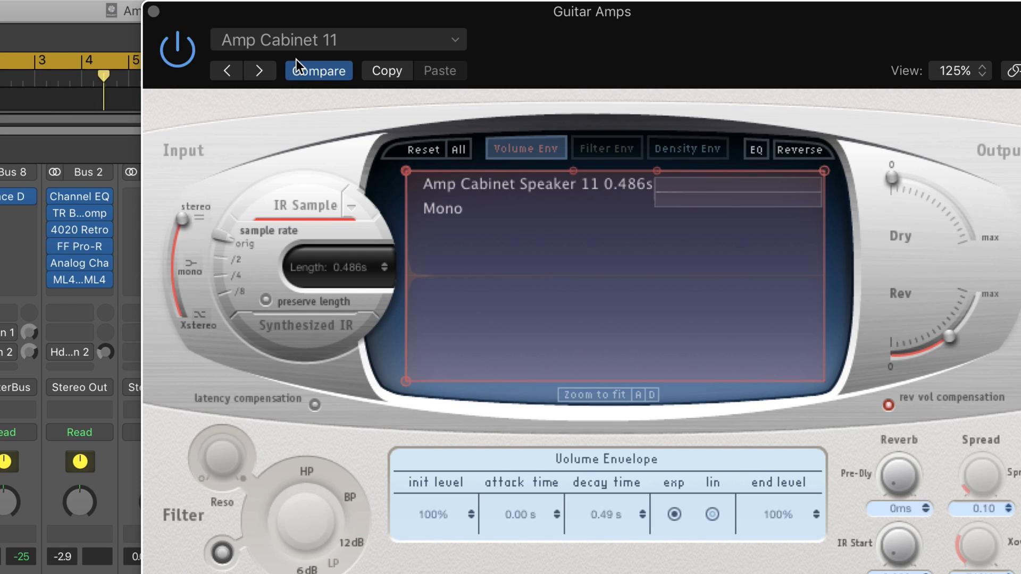
Switch Space Designer to the Amp Cabinet 16 impulse and compare it bypassed versus active
left_click(339, 40)
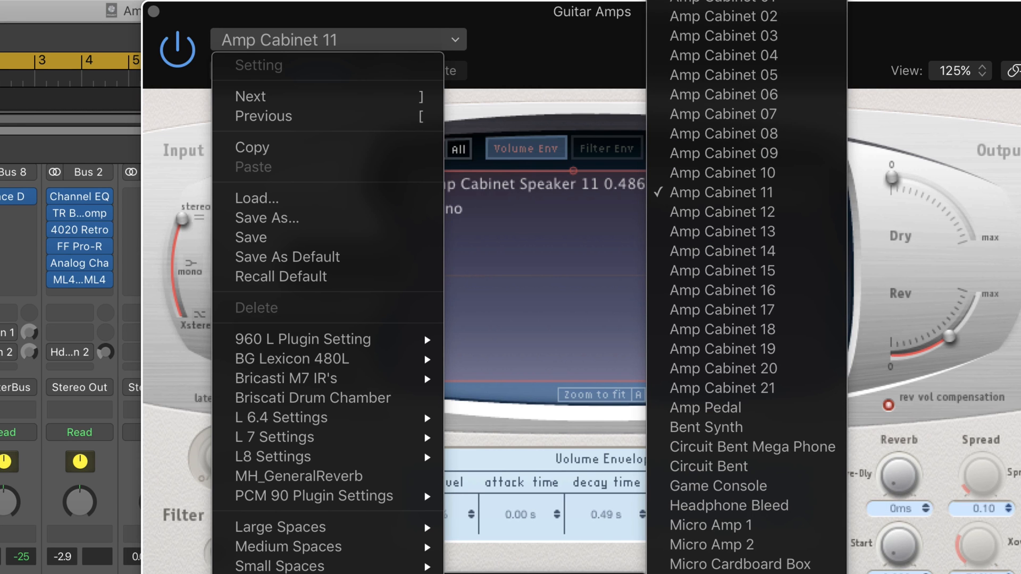
left_click(721, 290)
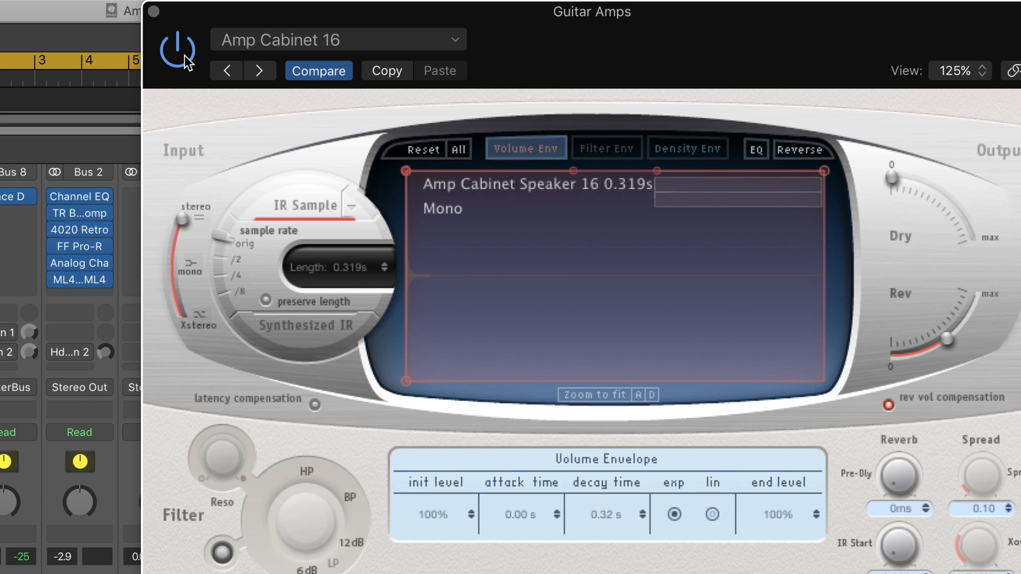
left_click(177, 50)
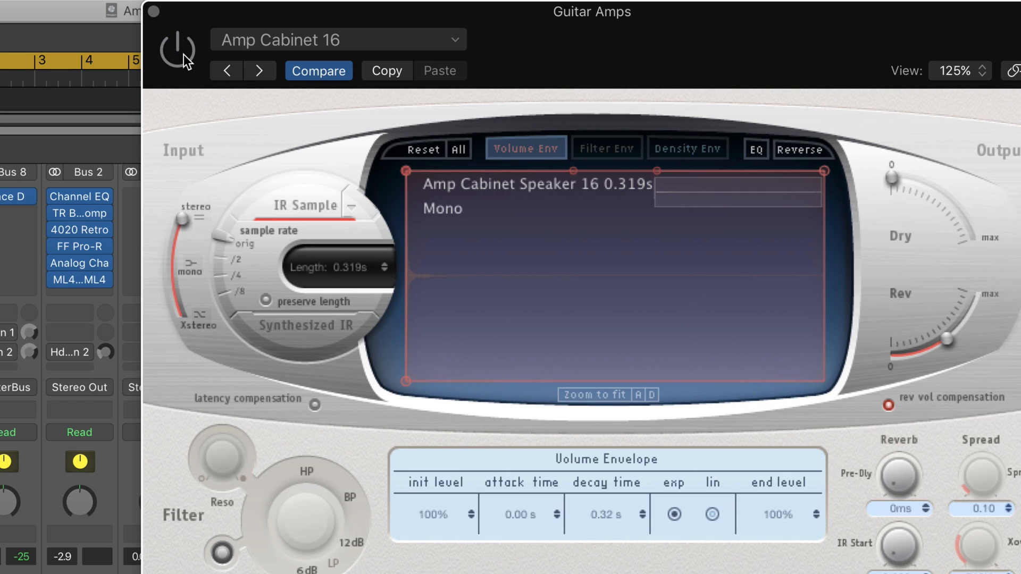
left_click(176, 51)
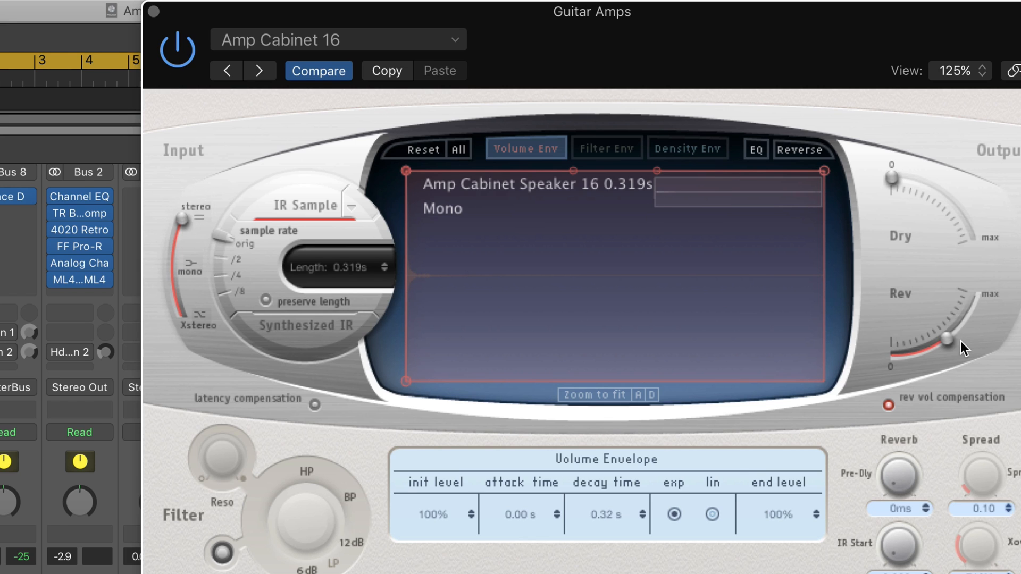
mouse_move(953, 350)
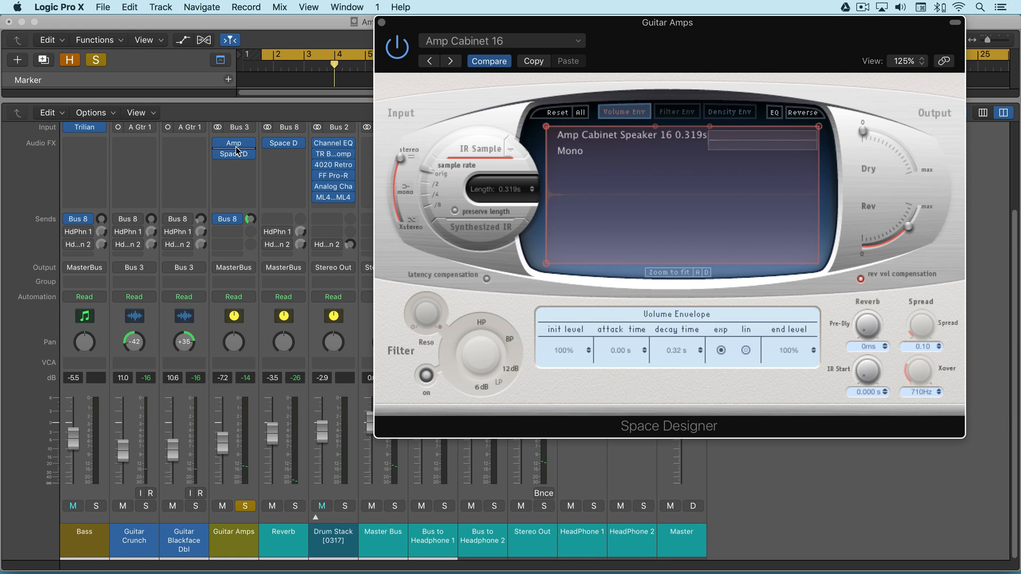
mouse_move(233, 154)
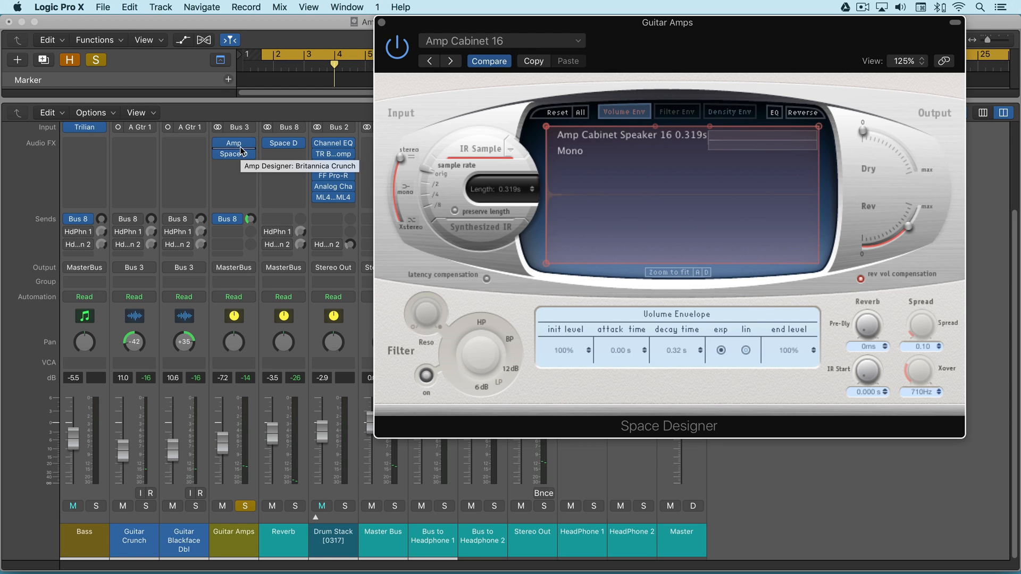
mouse_move(233, 154)
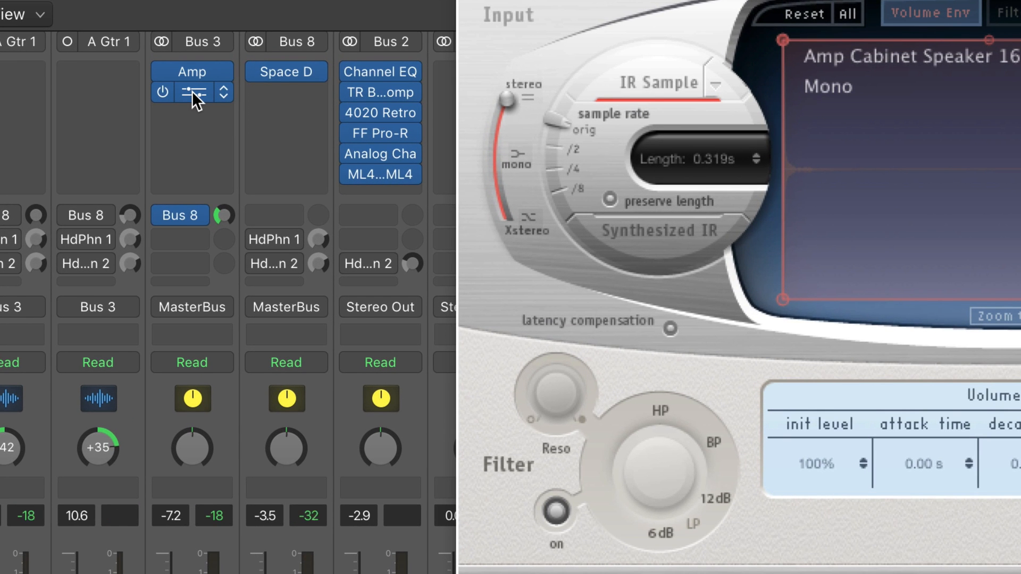
Move Space Designer down one slot and add a Factory Default Pedalboard in the gap after Amp Designer
left_click(192, 71)
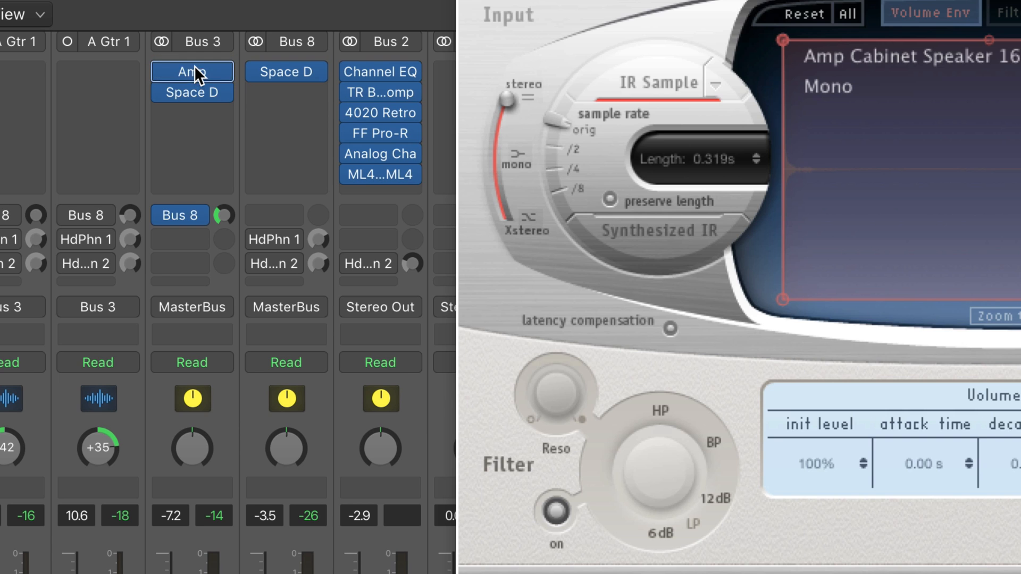
left_click(191, 72)
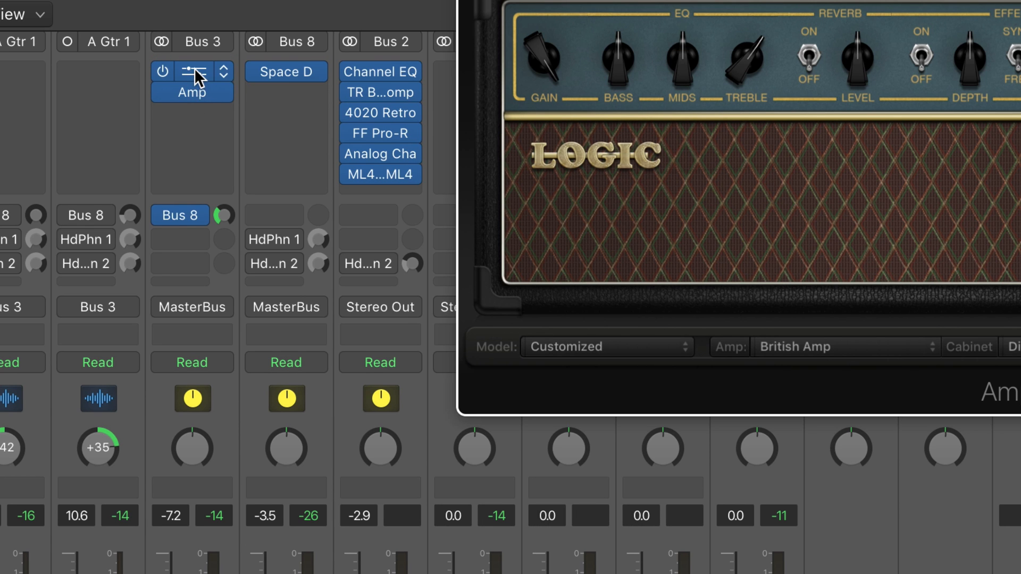
left_click(191, 92)
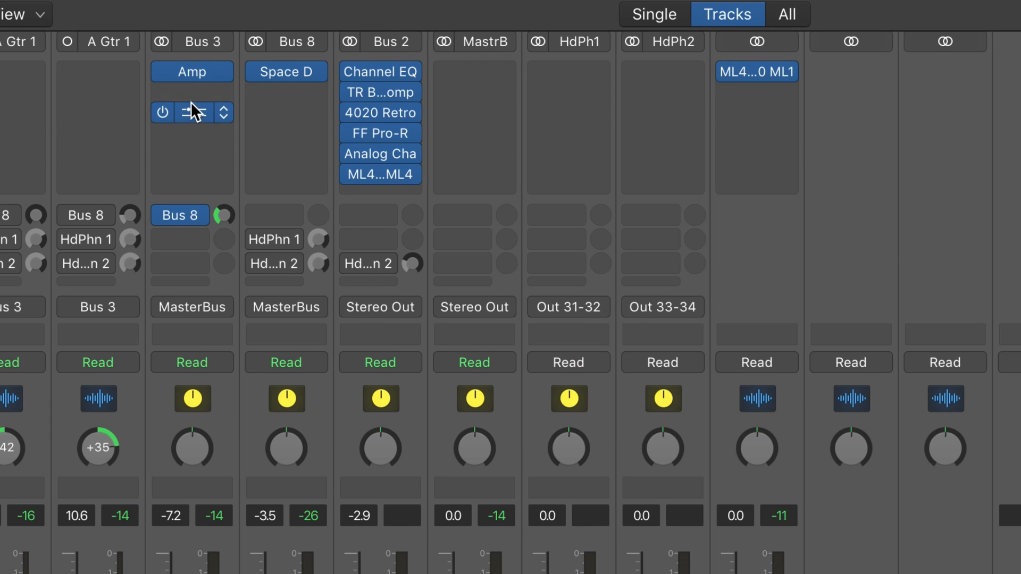
left_click(192, 112)
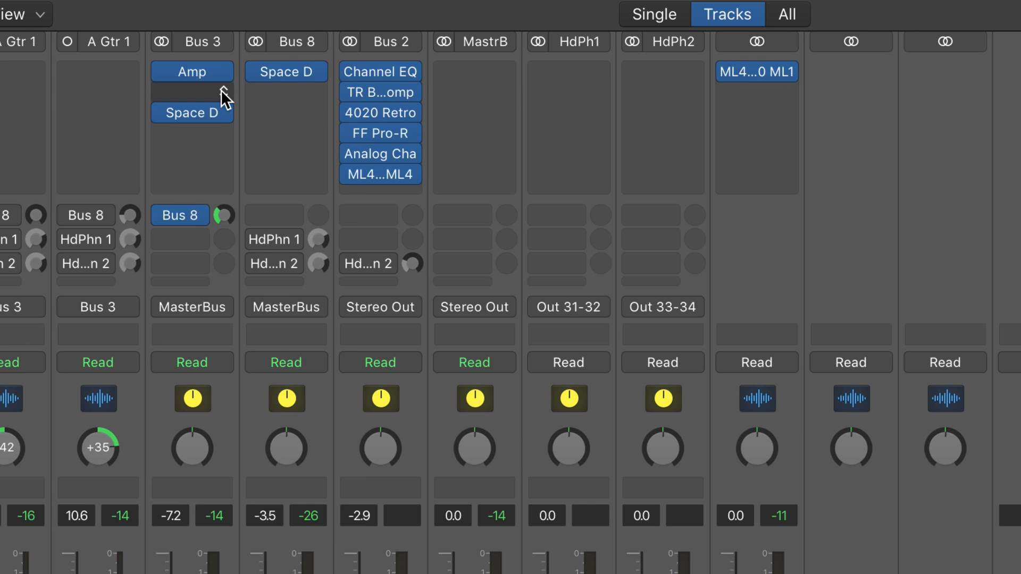
left_click(191, 91)
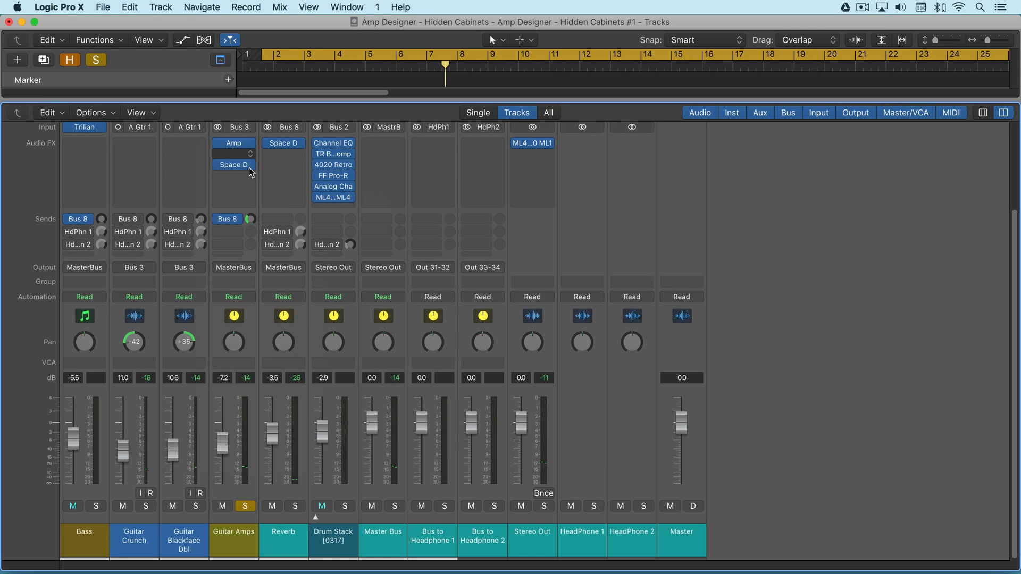
left_click(232, 164)
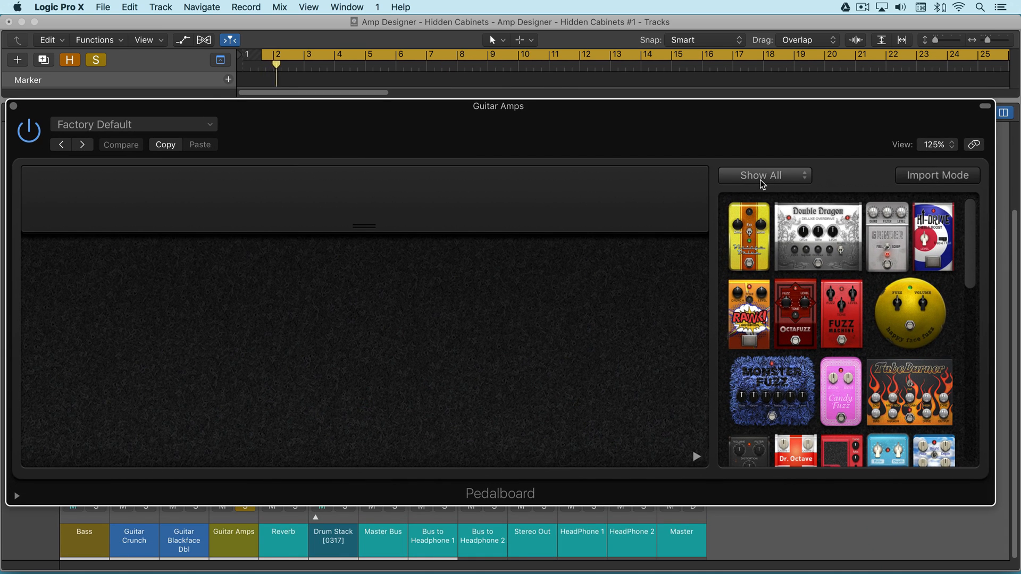
Add The Vibe from the Modulation category and Blue Echo from the Delay category to the Pedalboard
left_click(762, 175)
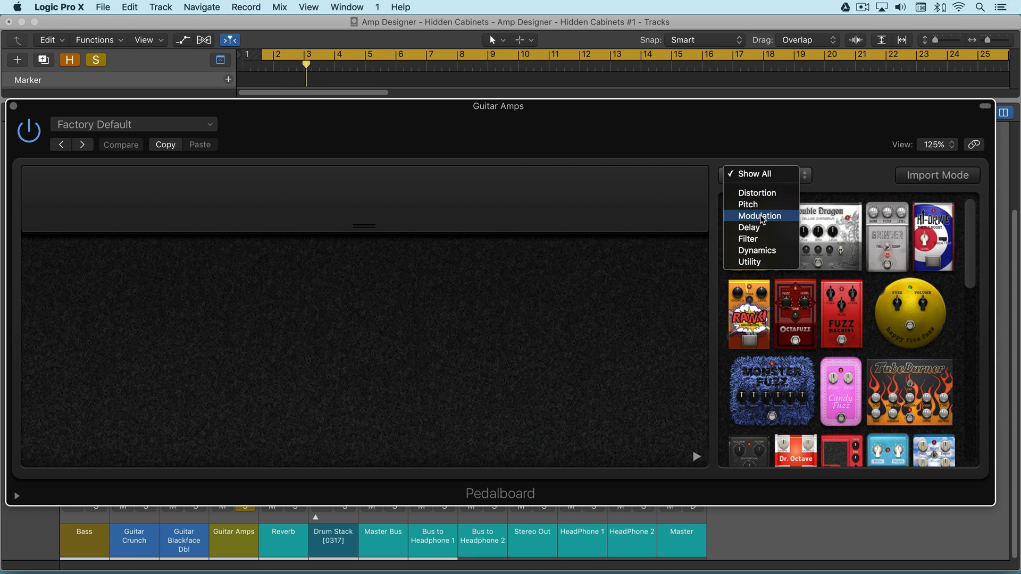
left_click(760, 216)
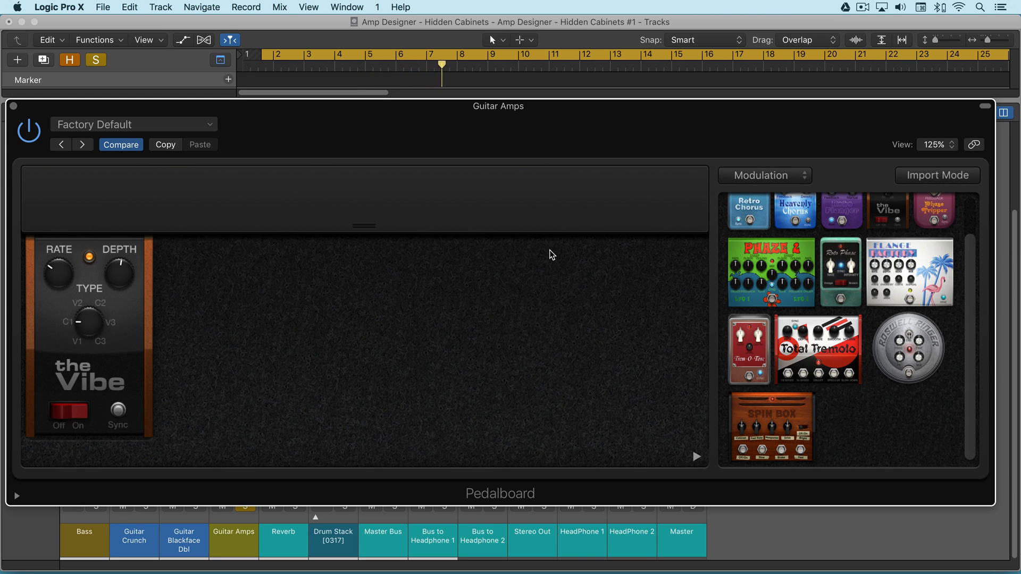
left_click(764, 175)
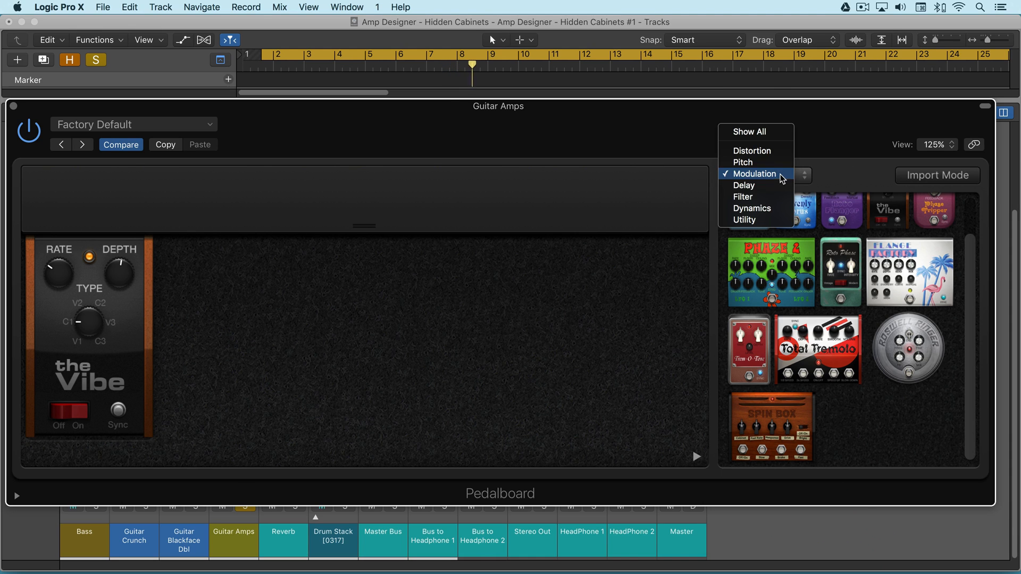
mouse_move(744, 185)
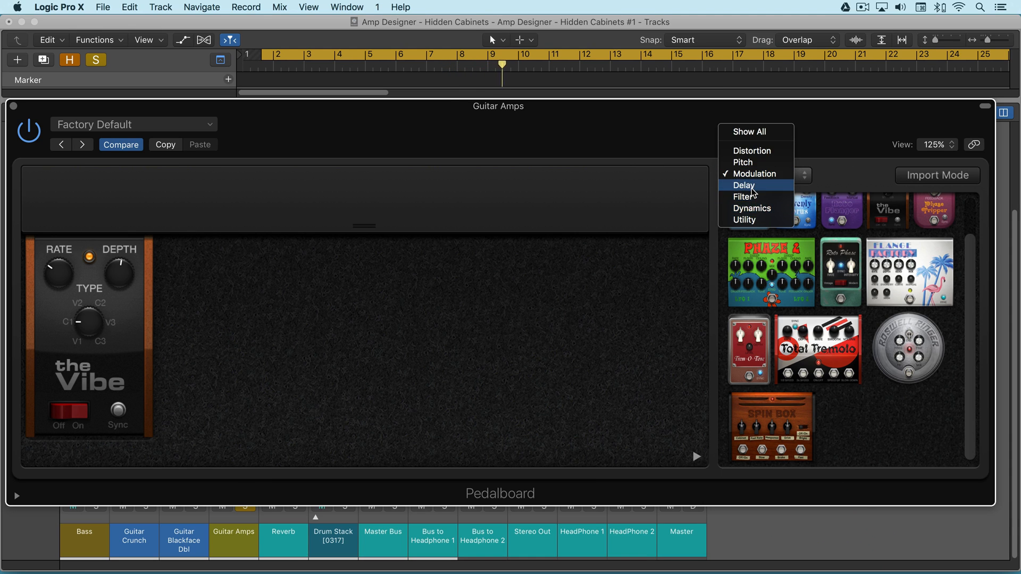
left_click(744, 187)
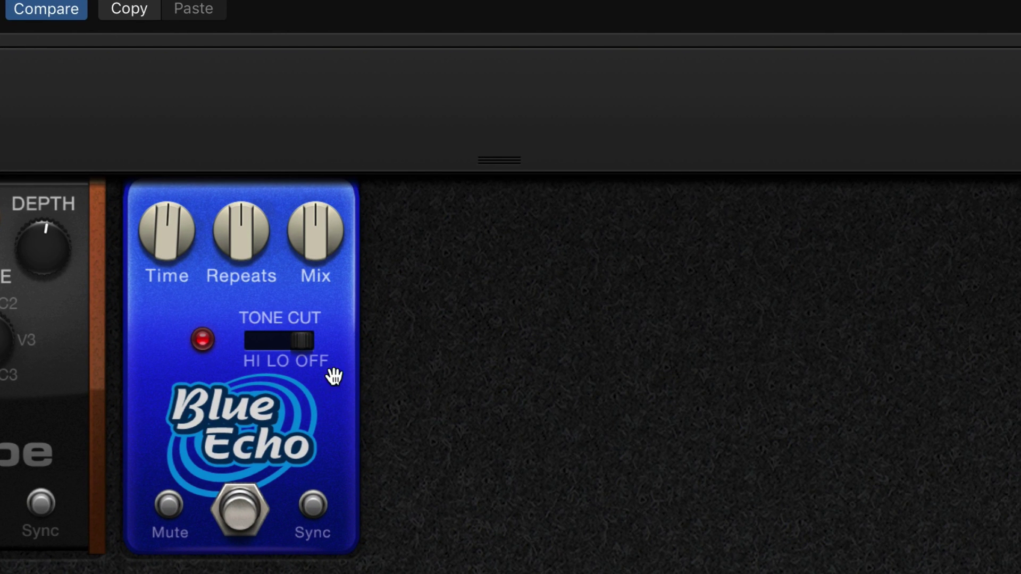
left_click(311, 511)
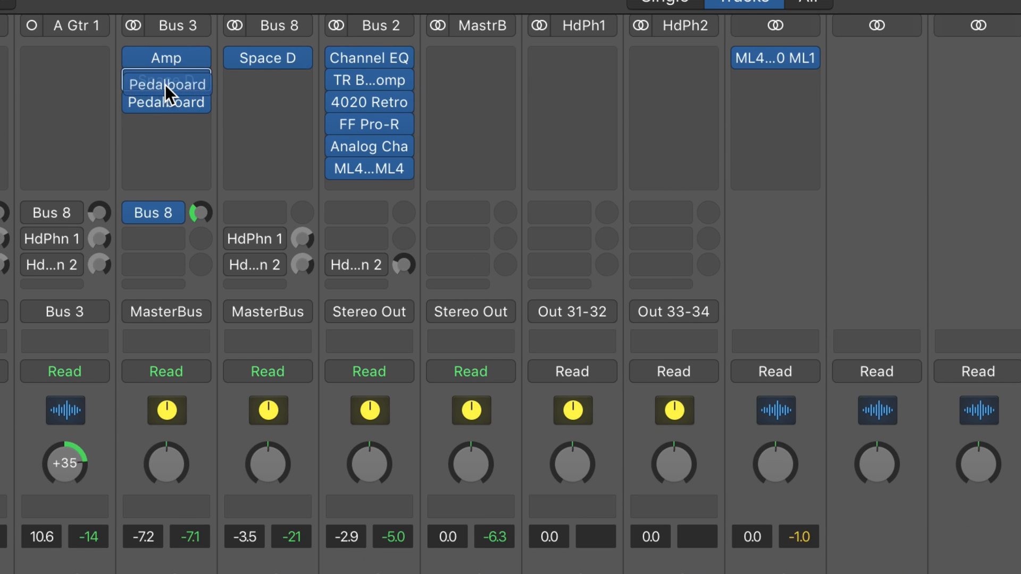
Reopen Space Designer on the Guitar Amps strip to browse the Warped Effects > Speakers impulse list
left_click(165, 101)
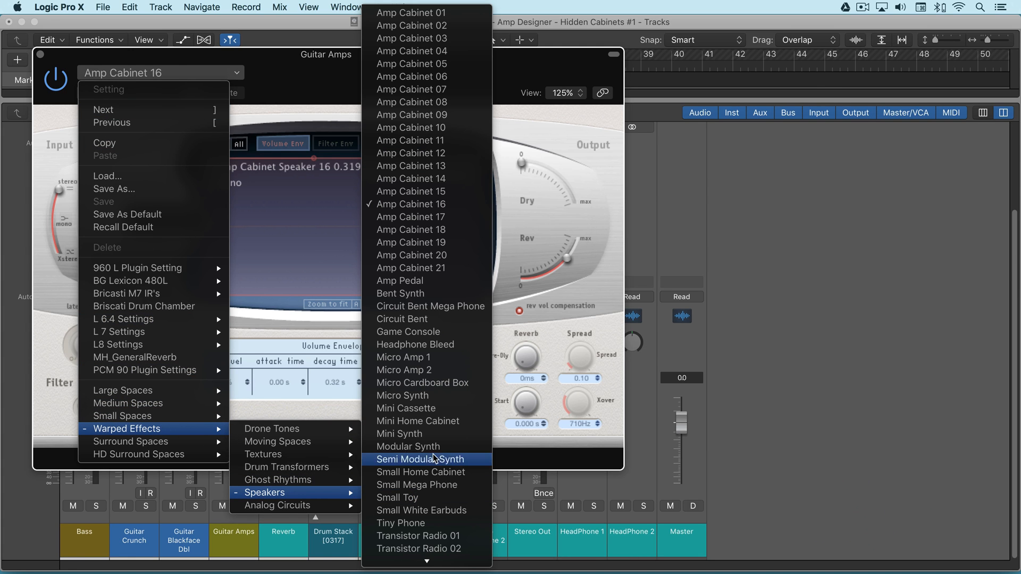
mouse_move(435, 472)
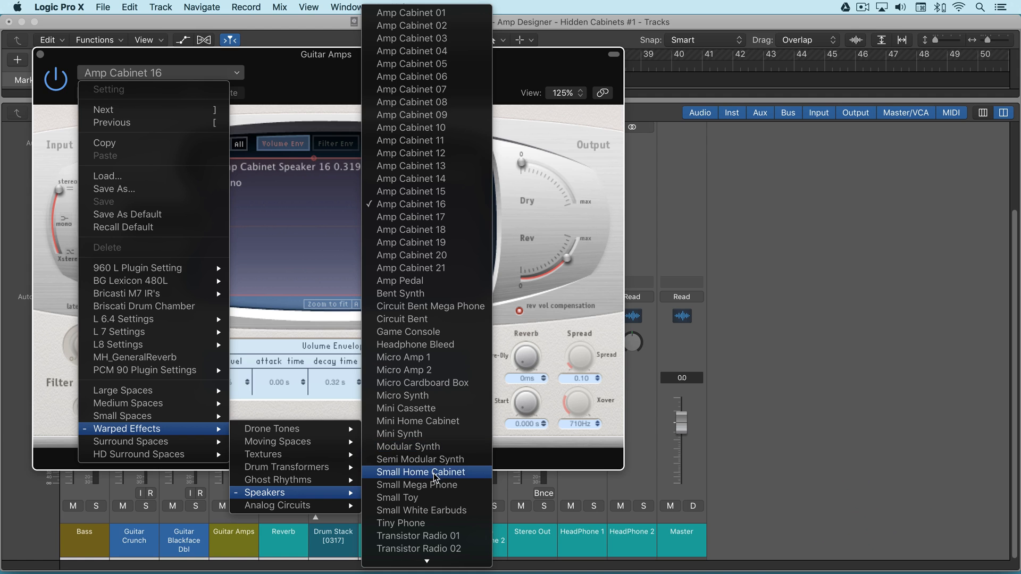
mouse_move(427, 484)
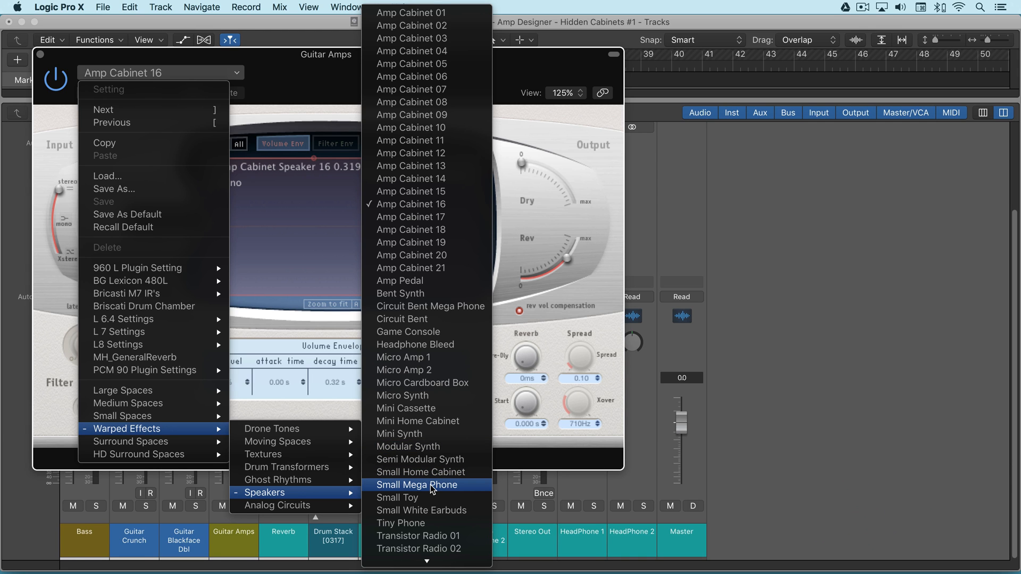
Load Small Mega Phone, then replace it with the Transistor Radio 01 speaker impulse, soloing the bus to listen
left_click(417, 484)
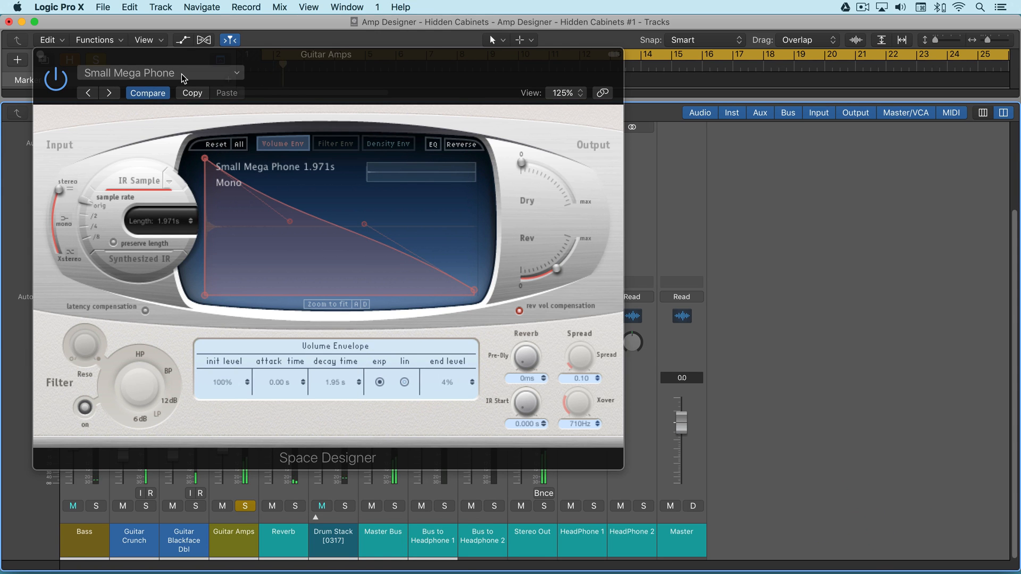
left_click(159, 72)
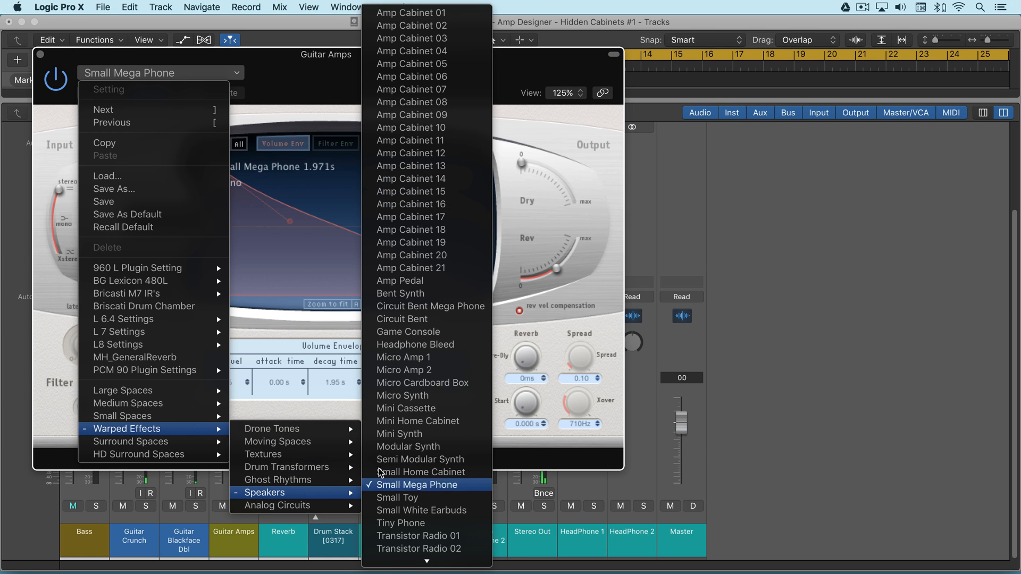
mouse_move(407, 421)
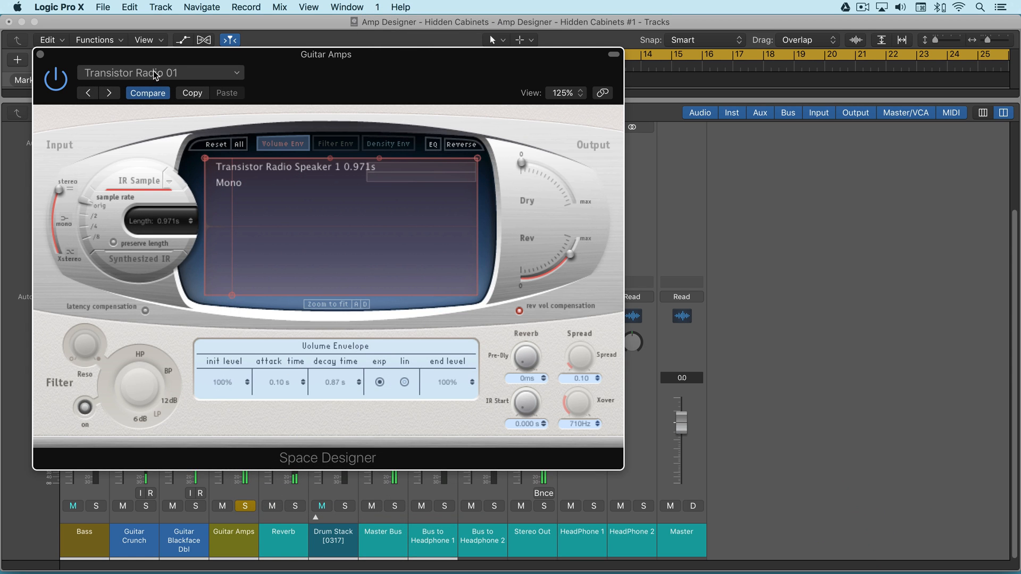
left_click(221, 506)
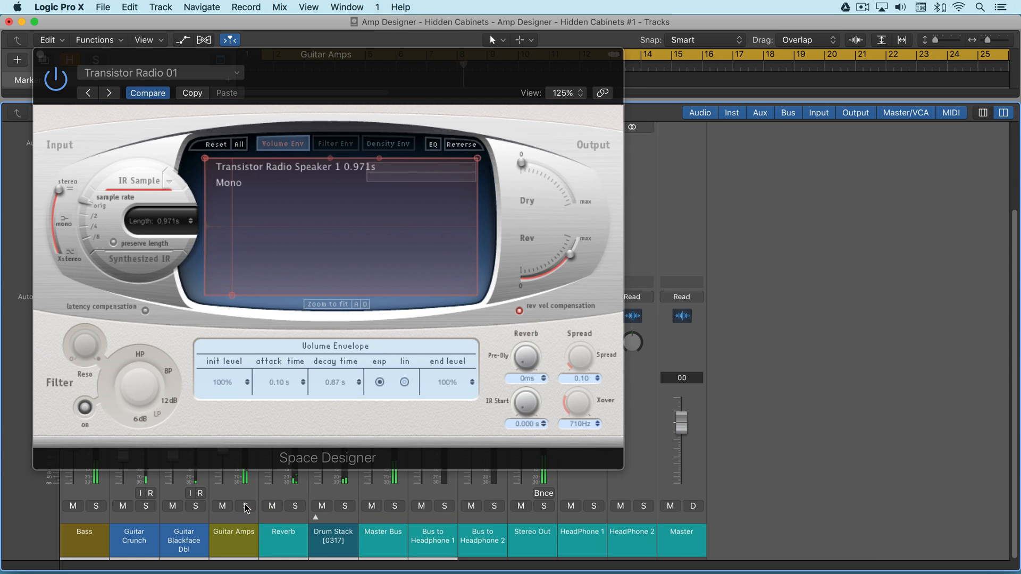
mouse_move(251, 487)
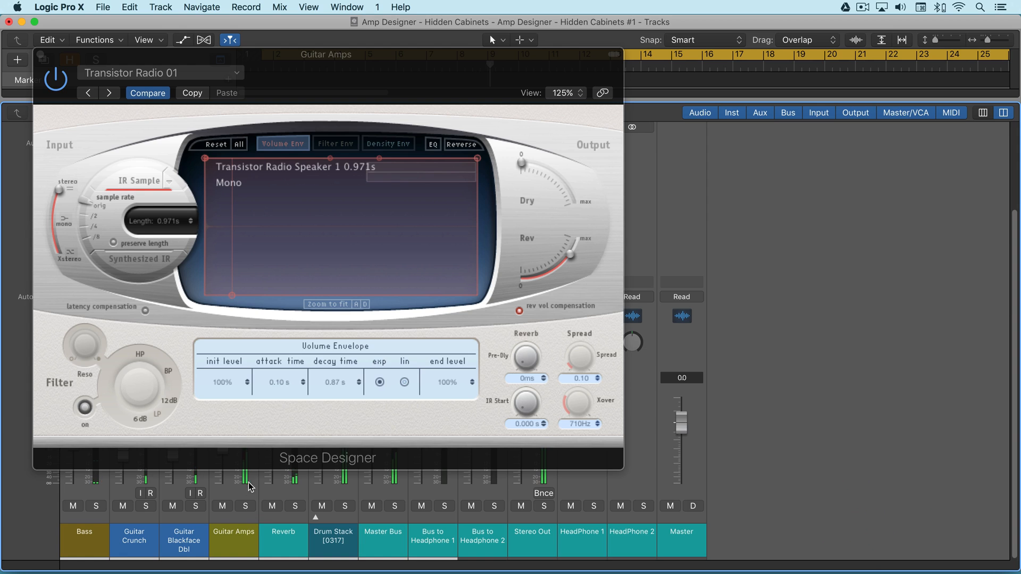